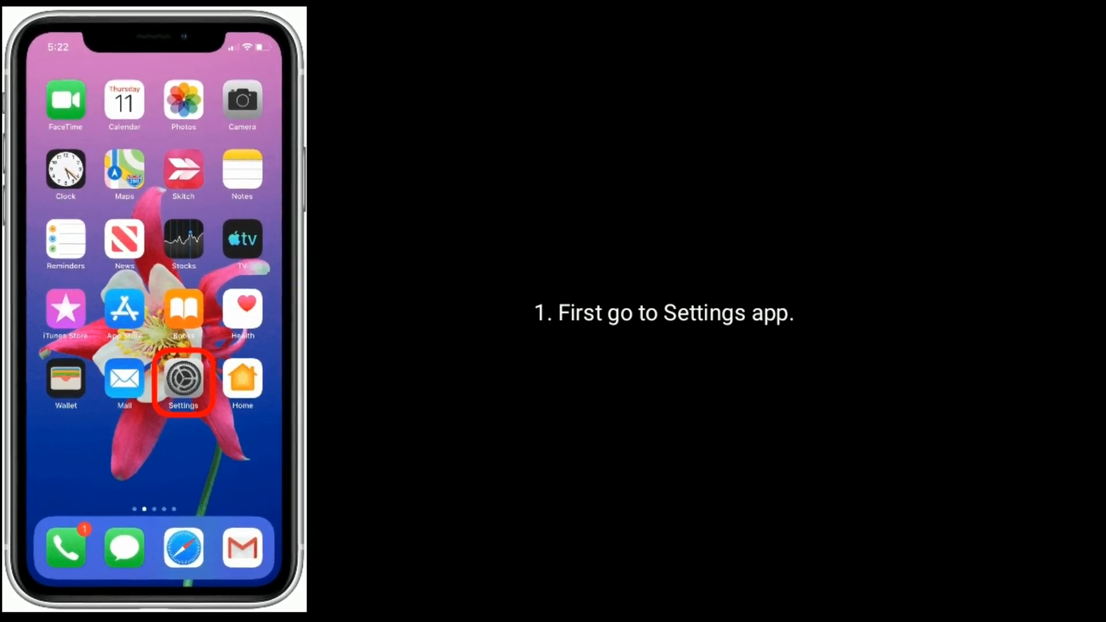
Navigate Settings > Accessibility > Touch and reach the Dwell Control toggle, shown off.
click(183, 381)
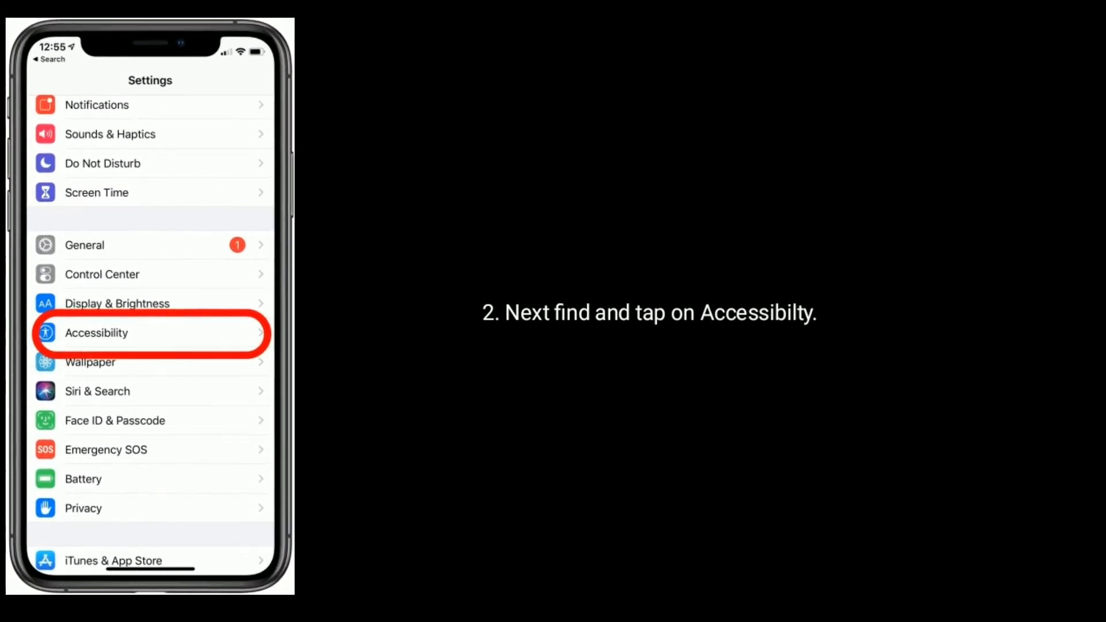
click(97, 331)
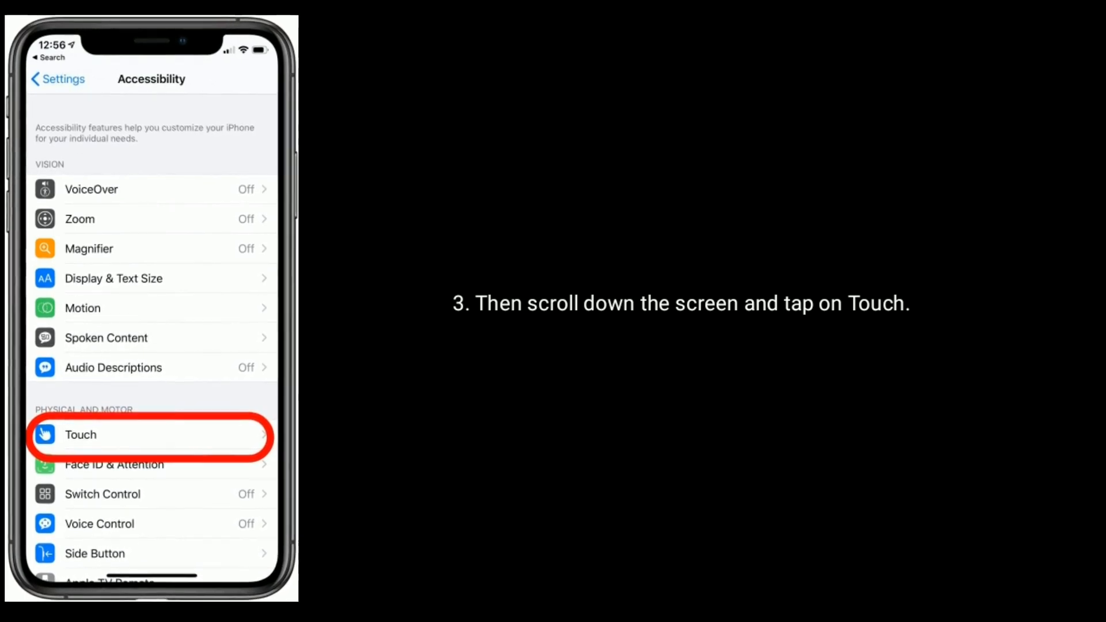
click(79, 434)
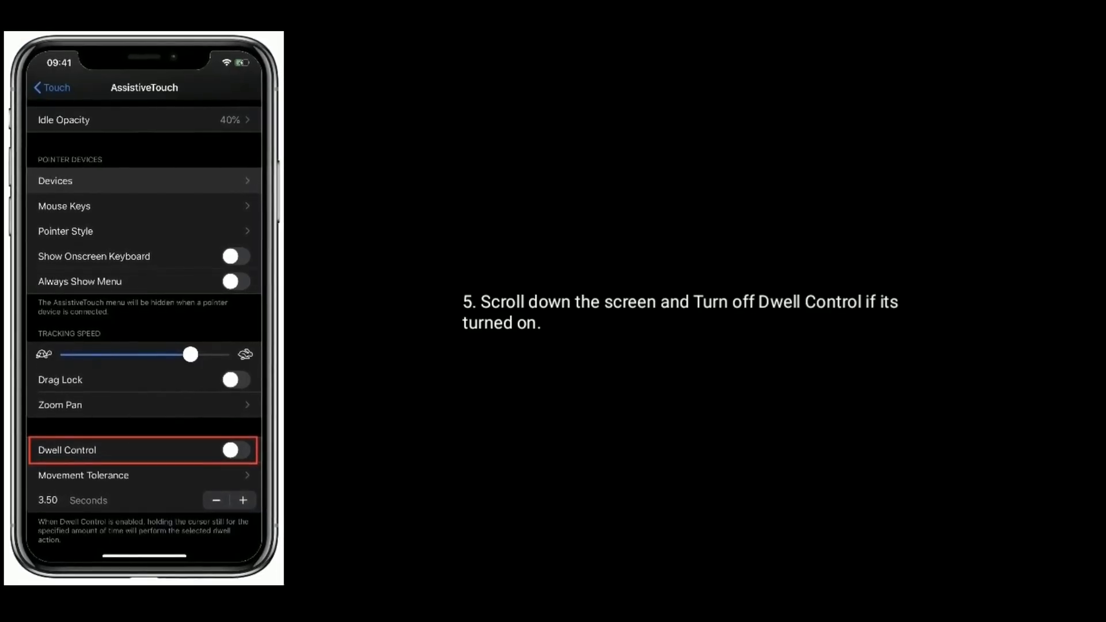
scroll(down, 3)
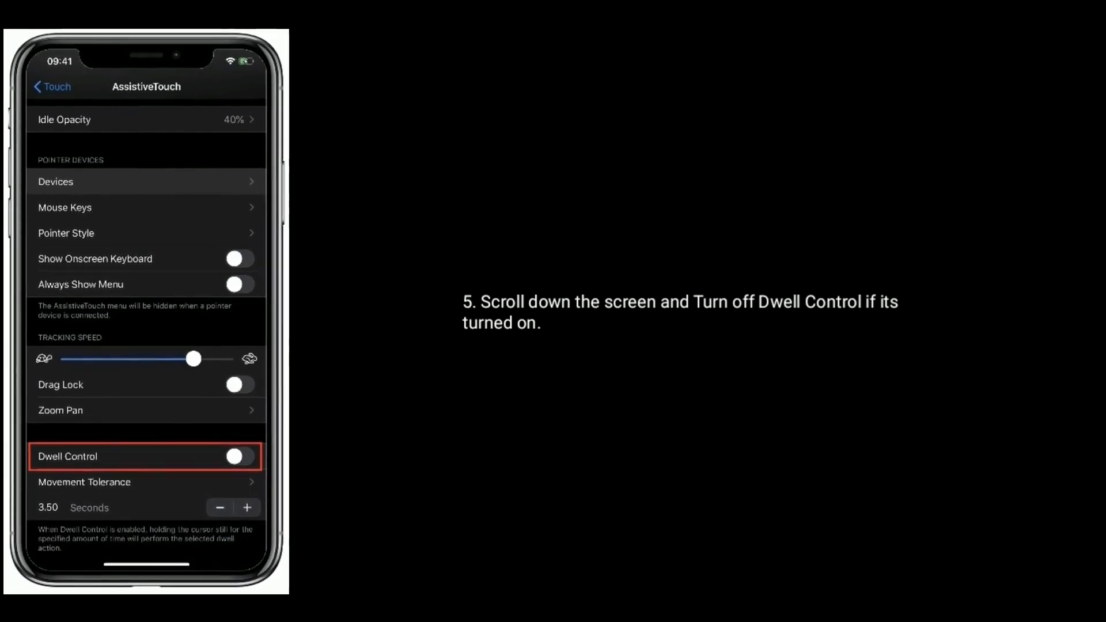
scroll(down, 3)
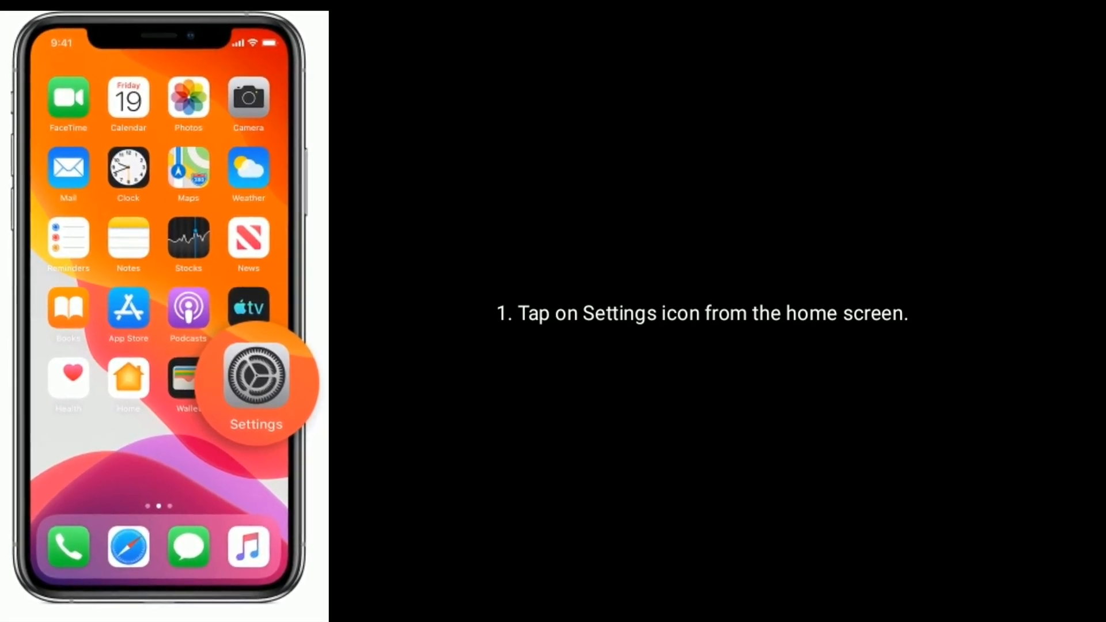
From the home screen, go into Settings > Accessibility > Touch.
click(256, 382)
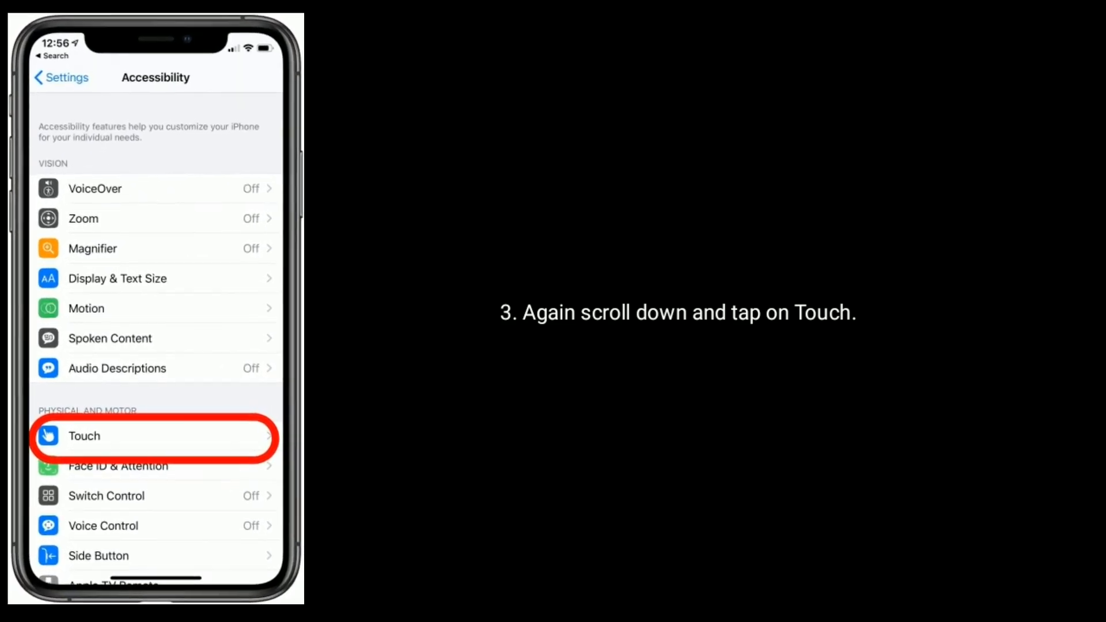
click(83, 436)
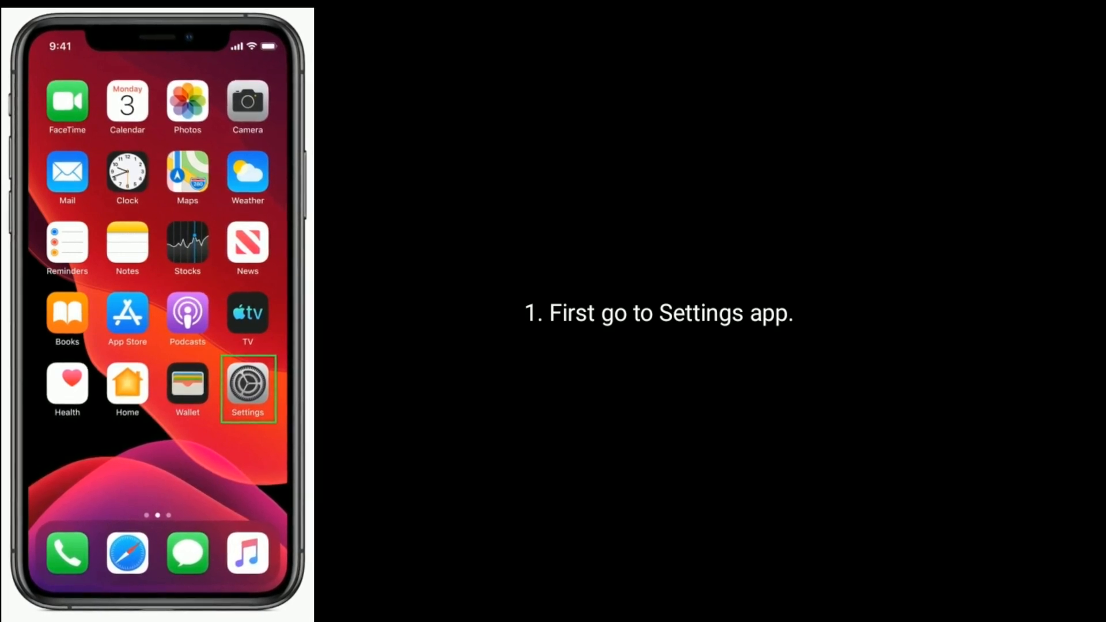
From Settings, switch the Bluetooth toggle off to disconnect the mouse.
click(248, 385)
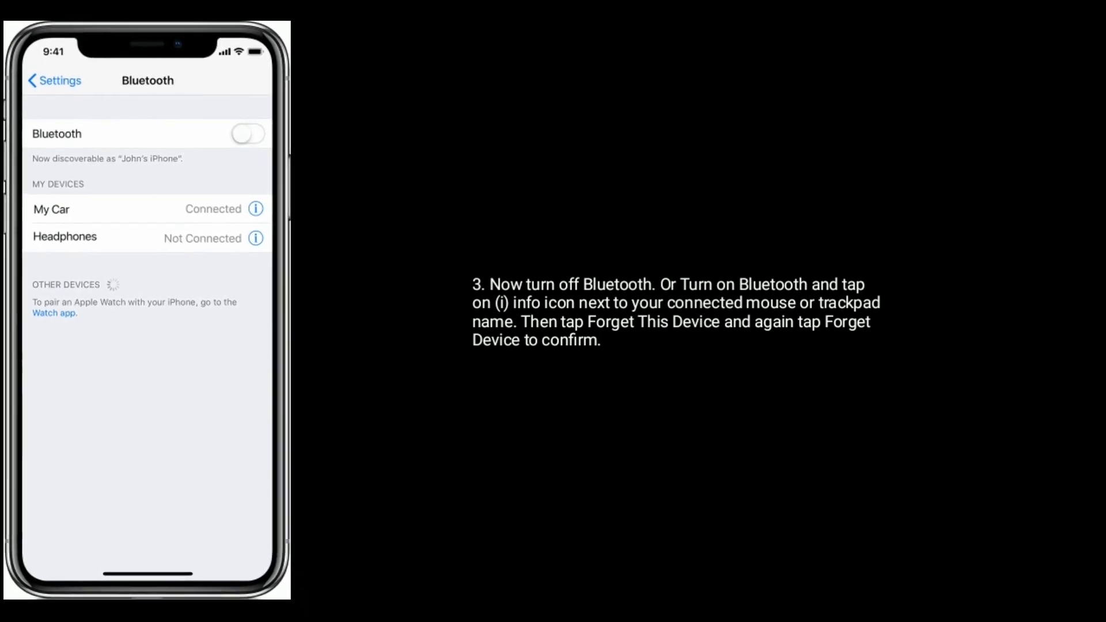
click(247, 134)
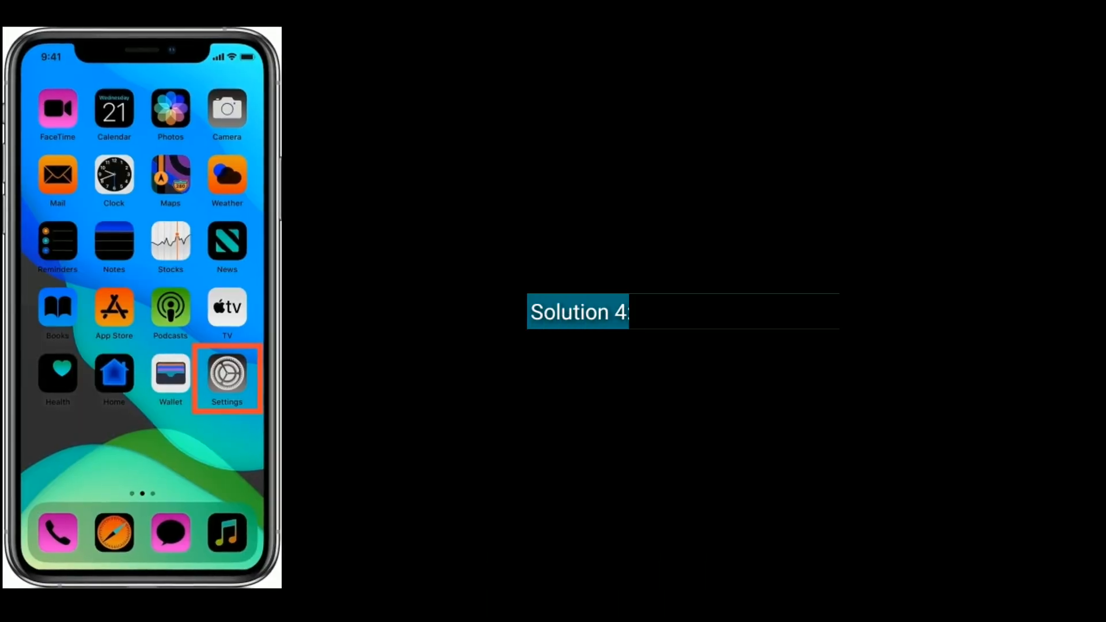
Label the method 'Turn Off Mouse Keys', then reach Mouse Keys under AssistiveTouch in Settings.
text(Turn Off Mouse Keys)
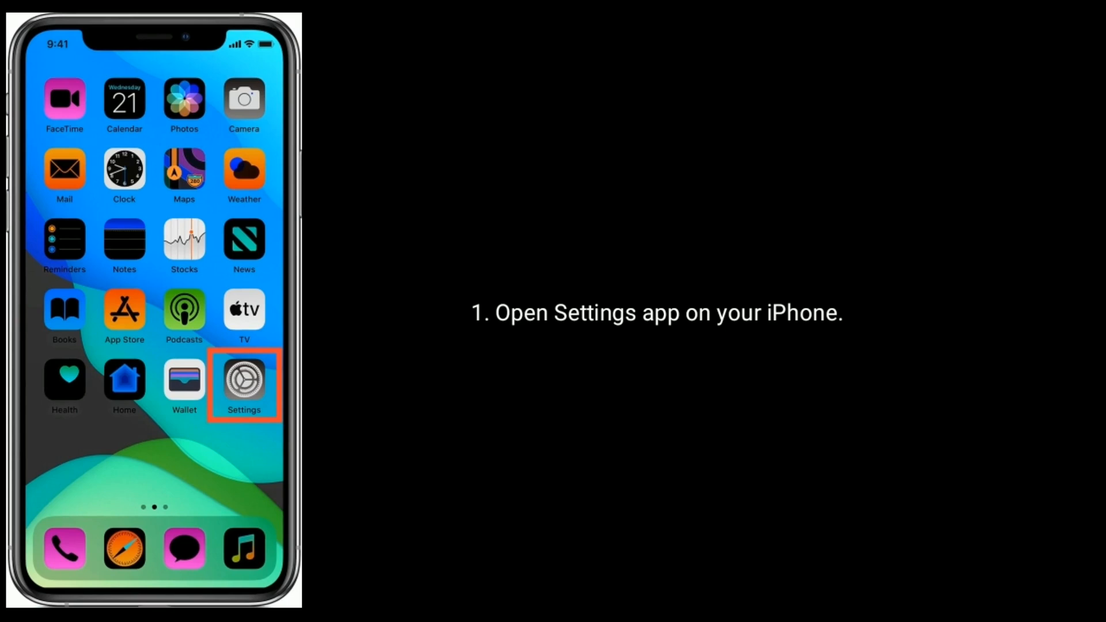
click(243, 380)
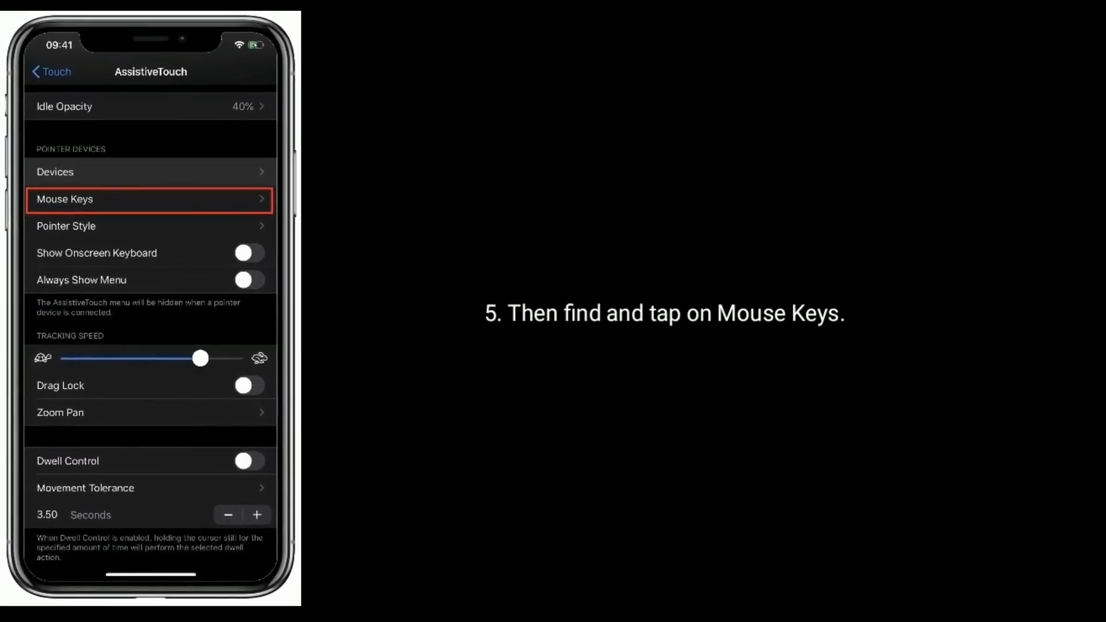
click(150, 199)
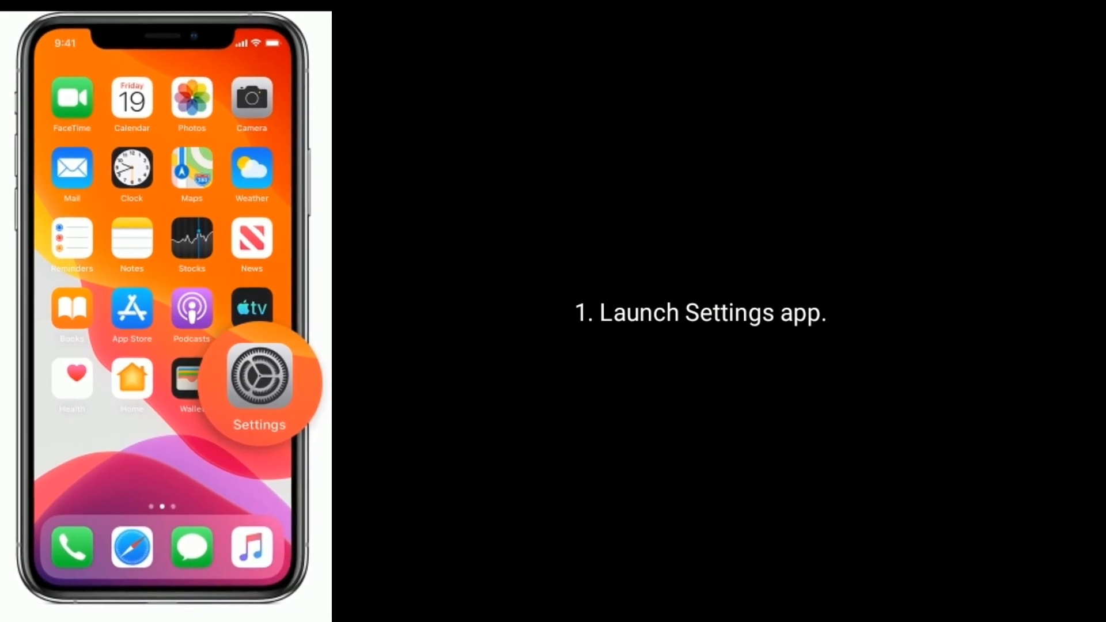
Launch Settings from the home screen for the fifth method.
click(259, 383)
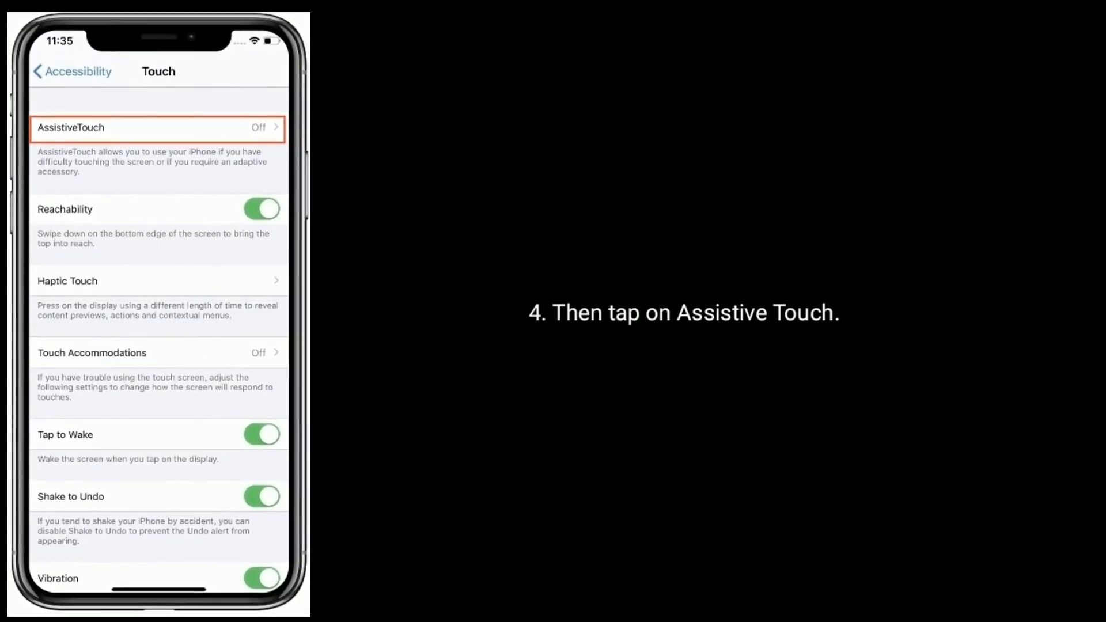
Enter the AssistiveTouch settings from the Touch page.
click(158, 128)
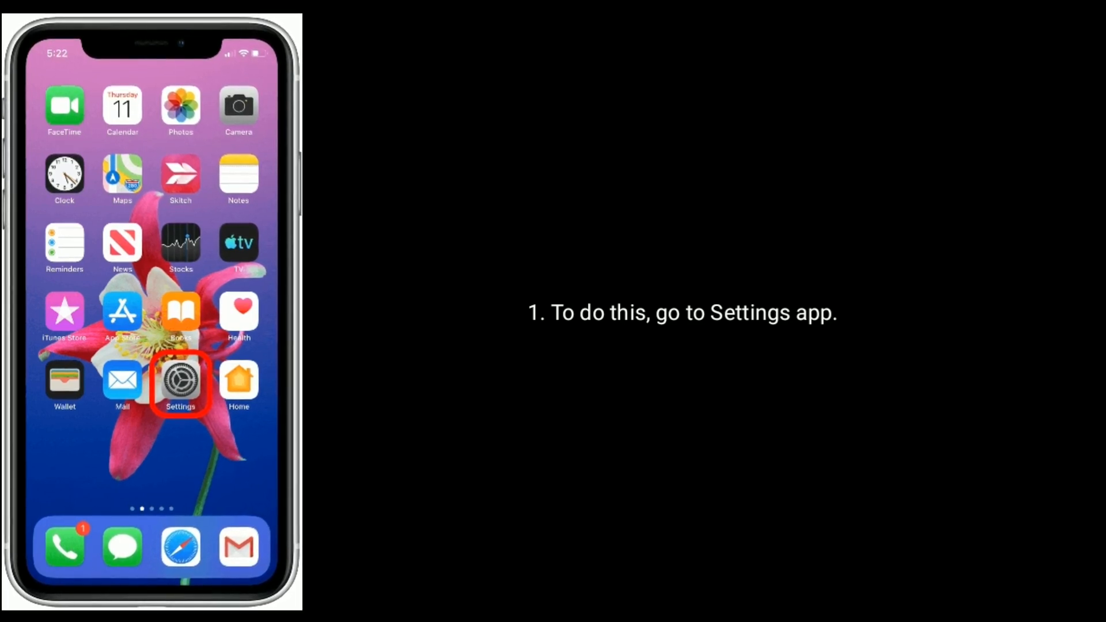
Go to Settings > General > Reset and choose Reset All Settings, bringing up the passcode prompt.
click(180, 381)
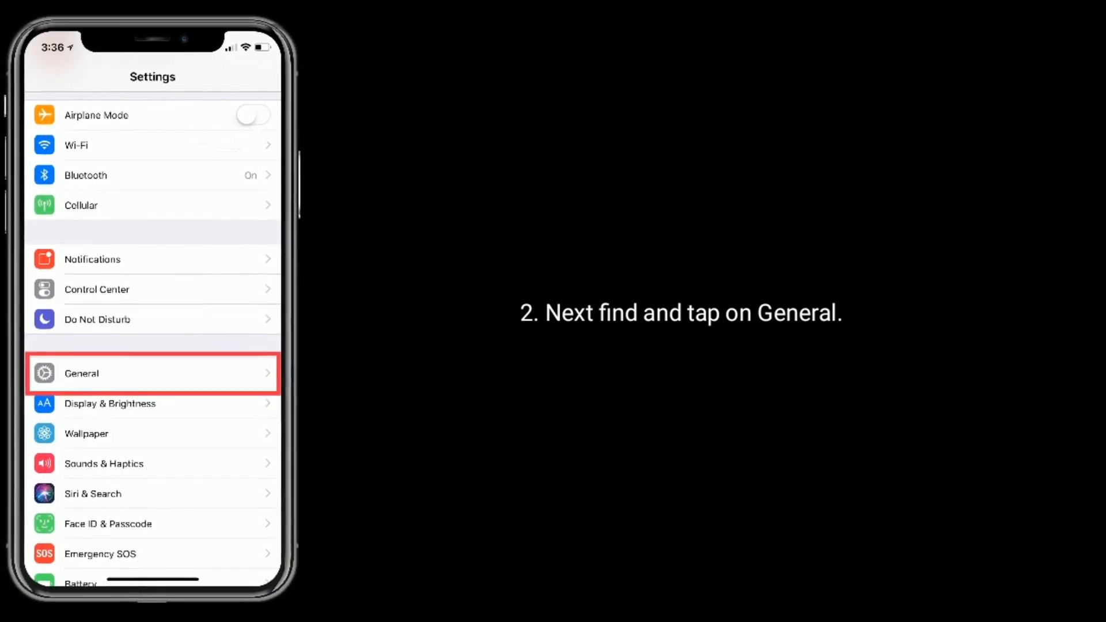
click(152, 373)
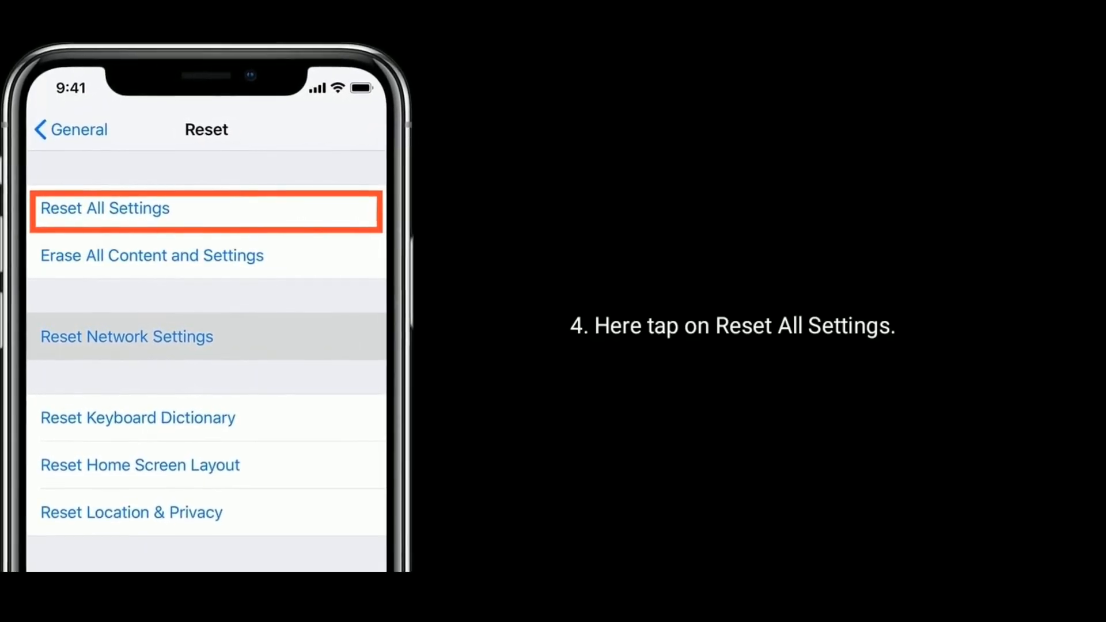
click(105, 208)
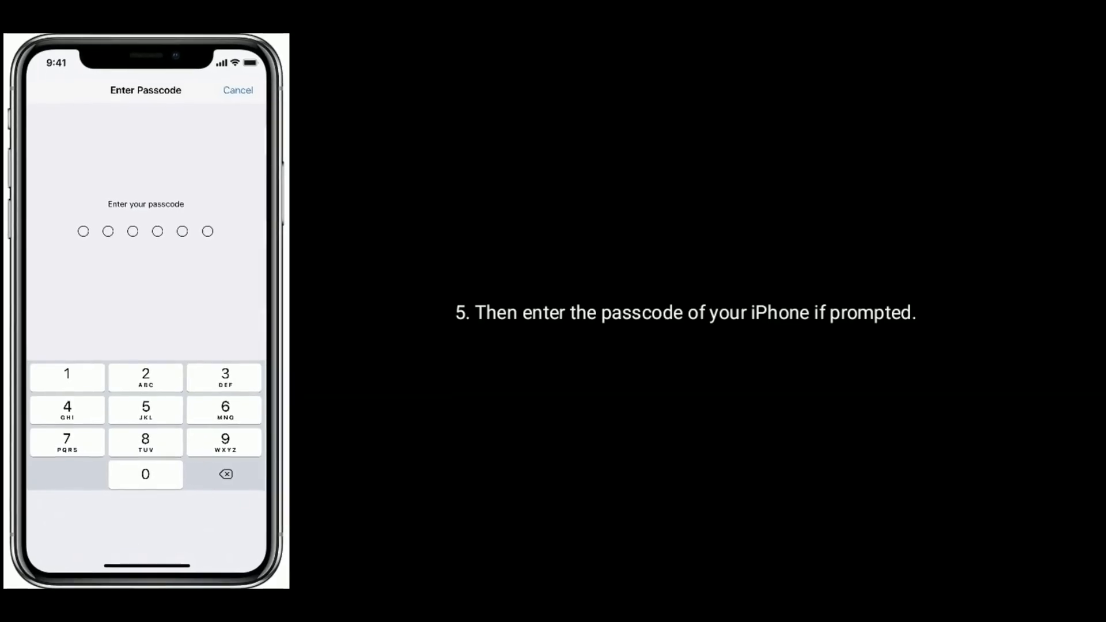